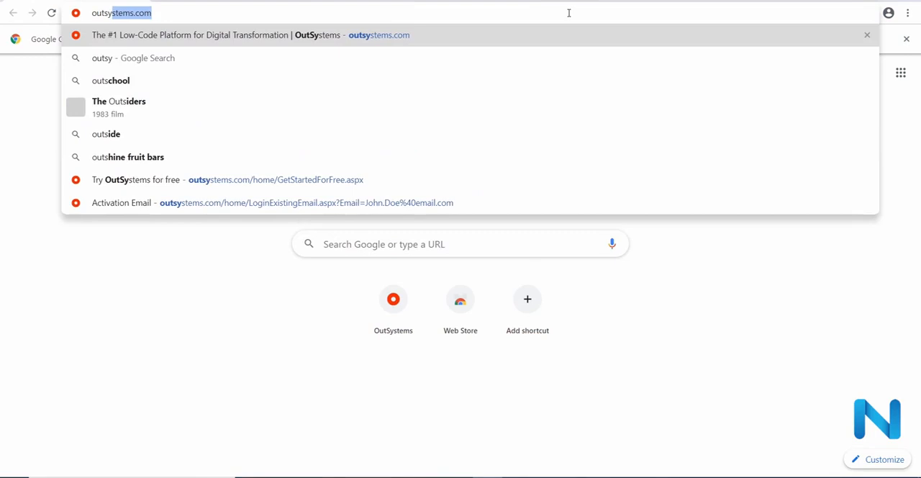
- Go to outsystems.com in Chrome and start the free account sign-up
type("outsystems.com")
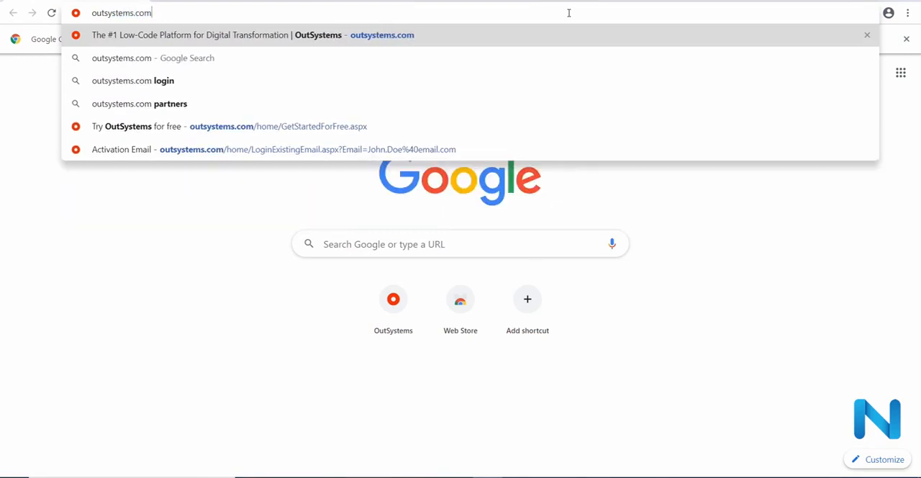
key("Enter")
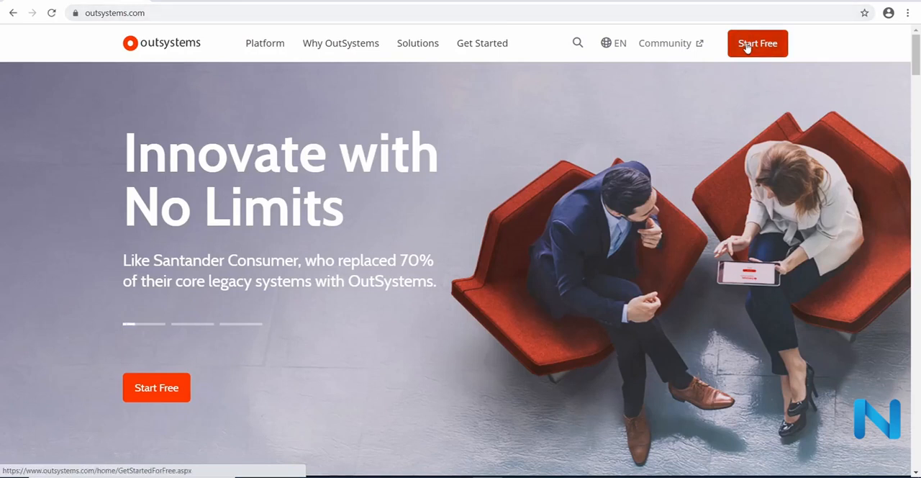
left_click(757, 43)
type("johndo")
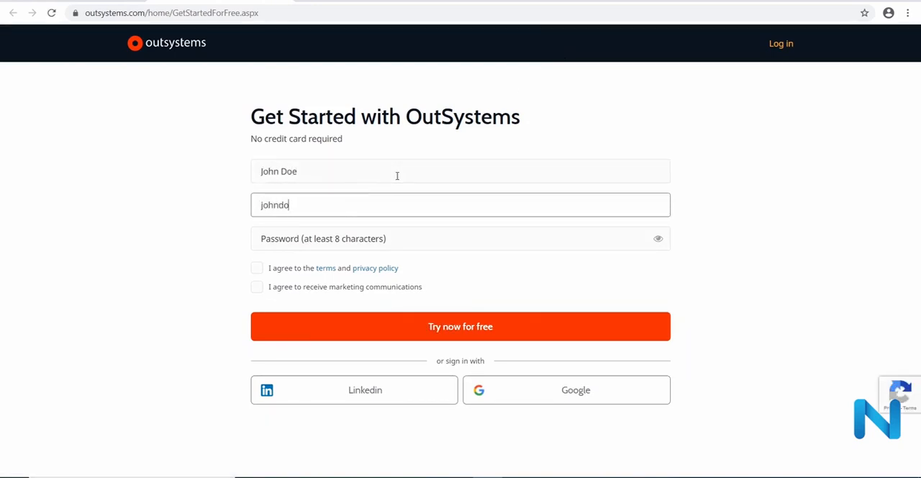
- Accept the terms, choose the company's country and industry, and finish the sign-up questionnaire
left_click(256, 268)
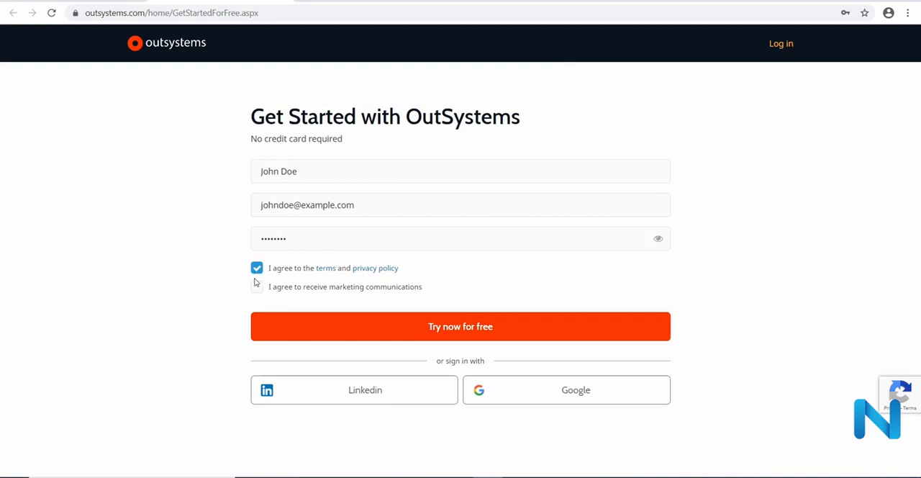
left_click(461, 327)
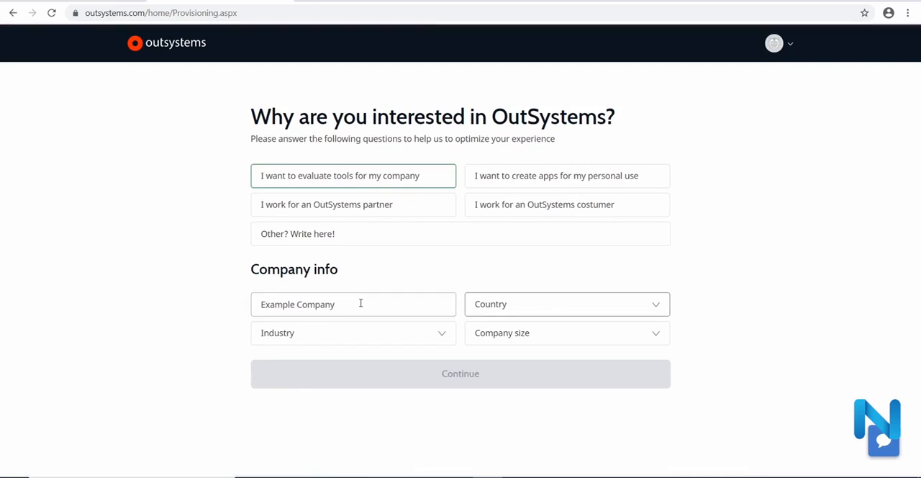
left_click(567, 304)
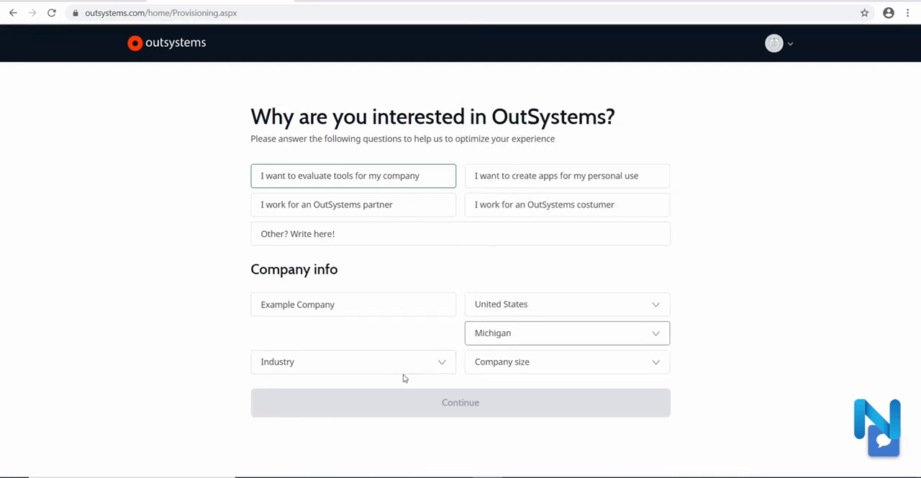
left_click(460, 401)
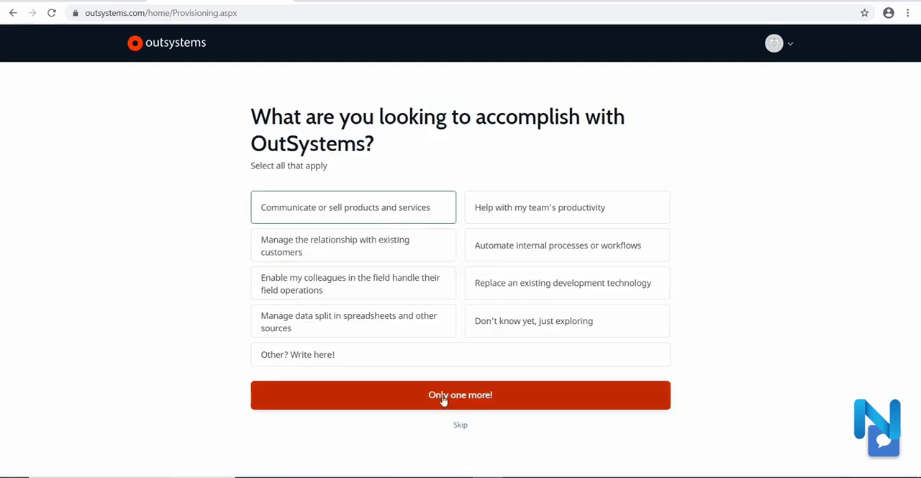
left_click(461, 395)
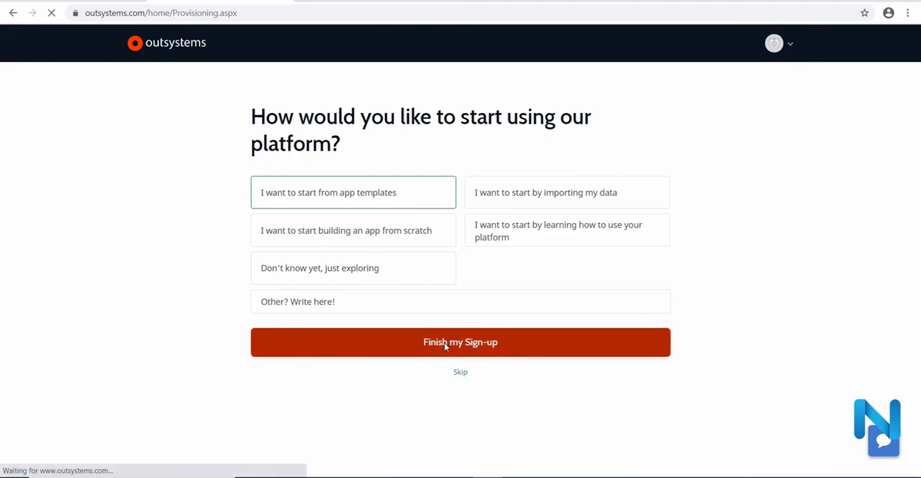
left_click(460, 342)
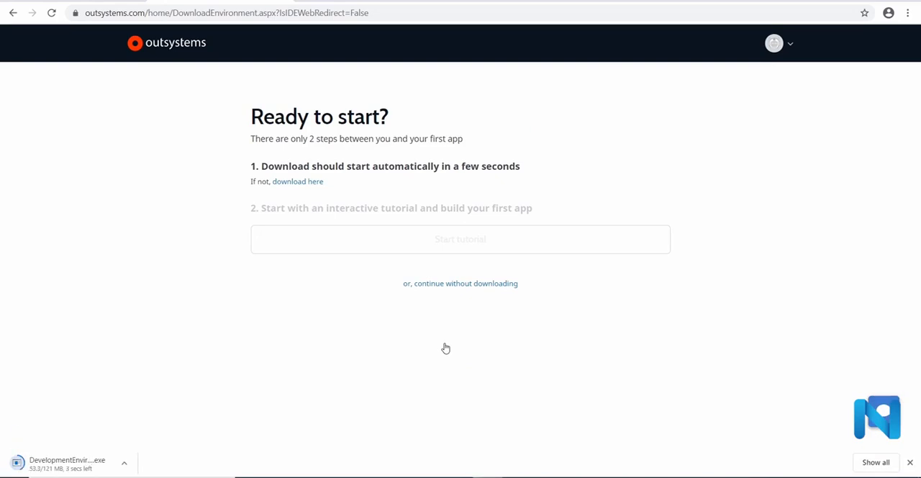
mouse_move(458, 450)
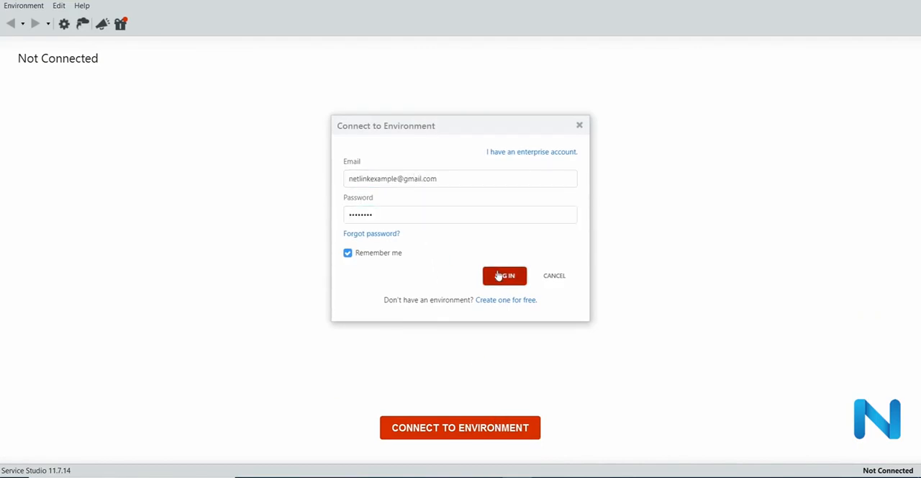
- Log in to the personal Development environment from Service Studio
left_click(503, 275)
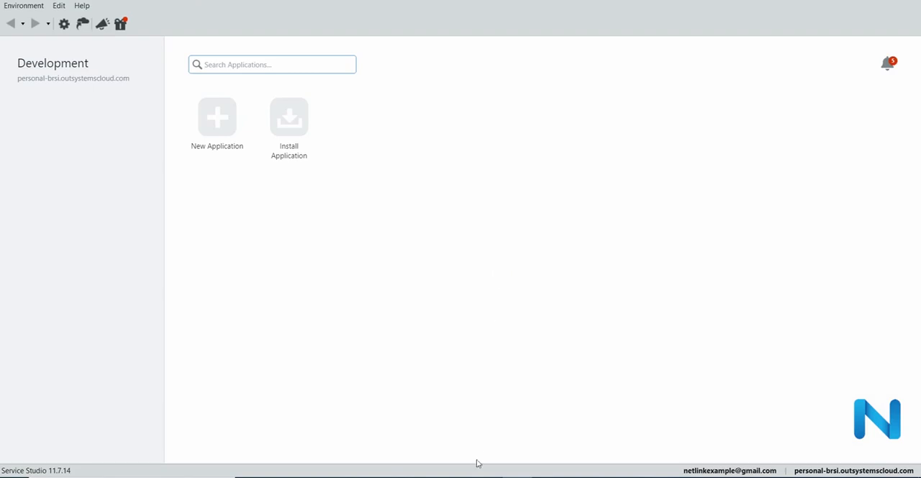
- Start a new application from scratch and choose Reactive Web App as its type
left_click(216, 118)
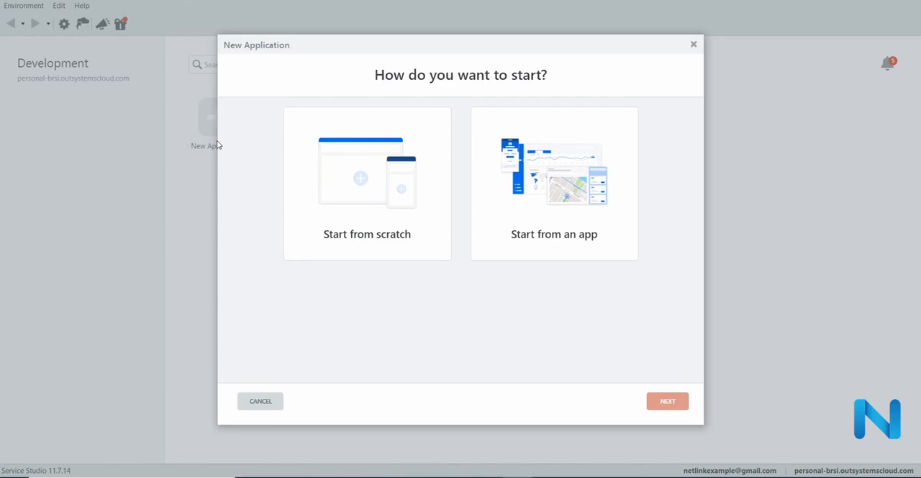
mouse_move(220, 144)
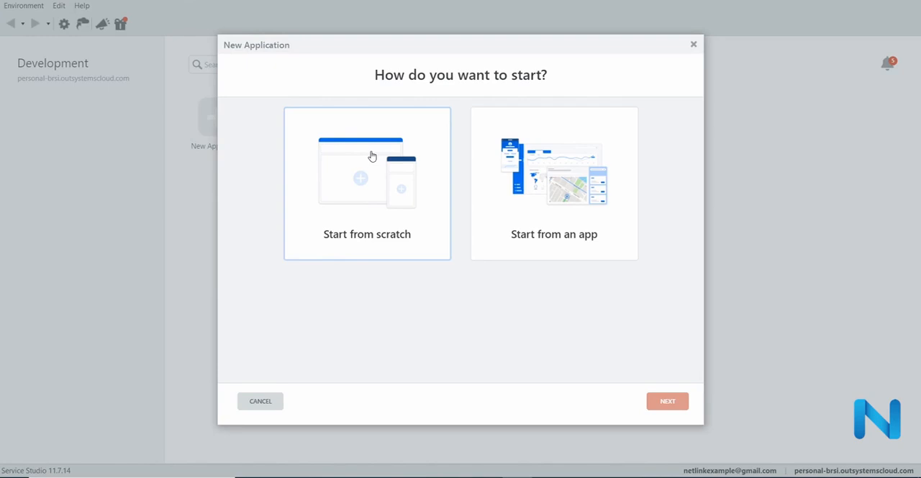
left_click(367, 184)
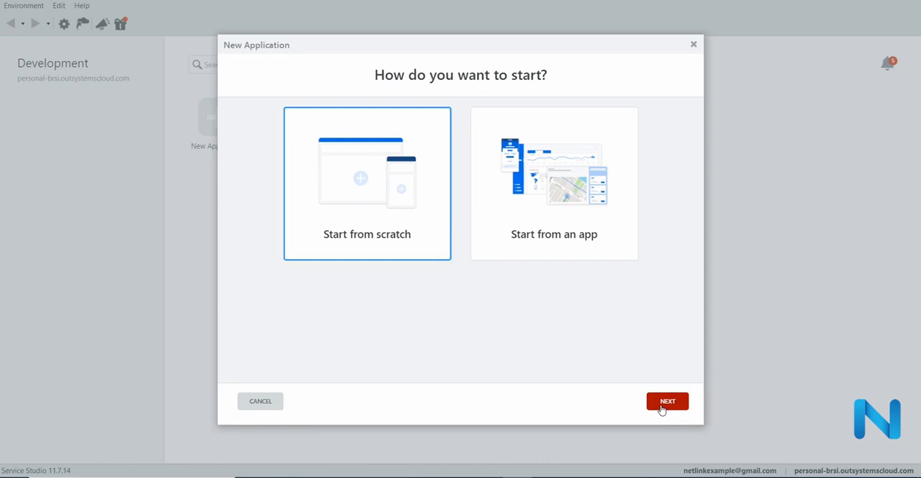
left_click(667, 400)
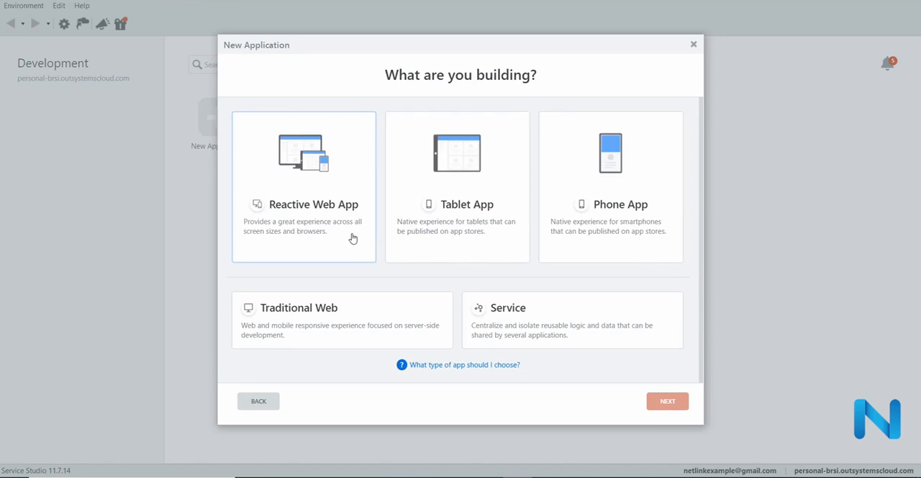
left_click(302, 188)
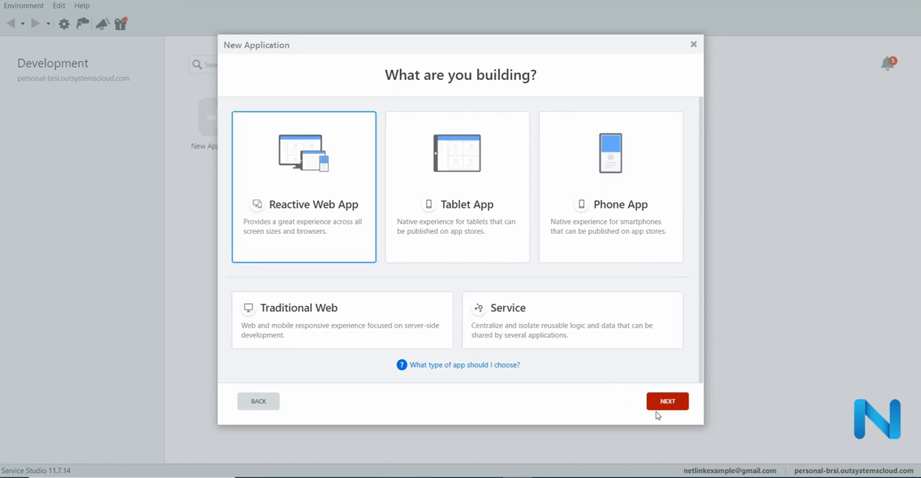
left_click(668, 400)
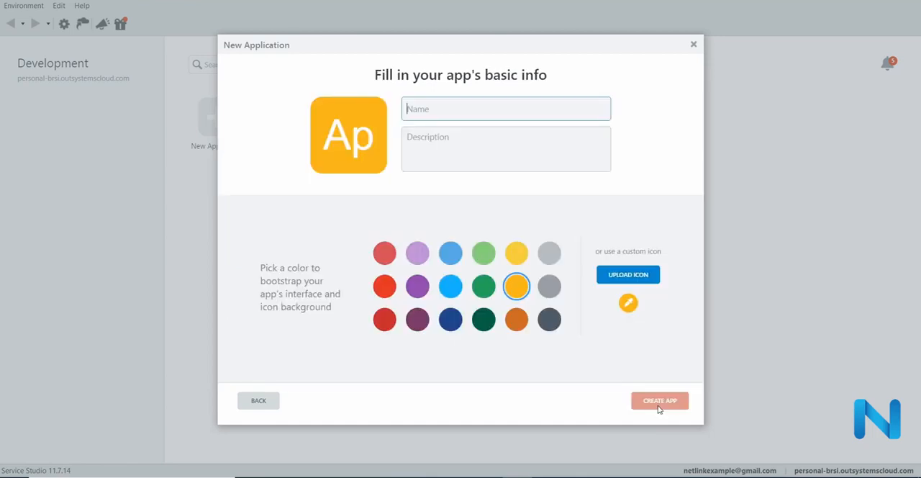
- Name the application 'Example App' and create it
type("E")
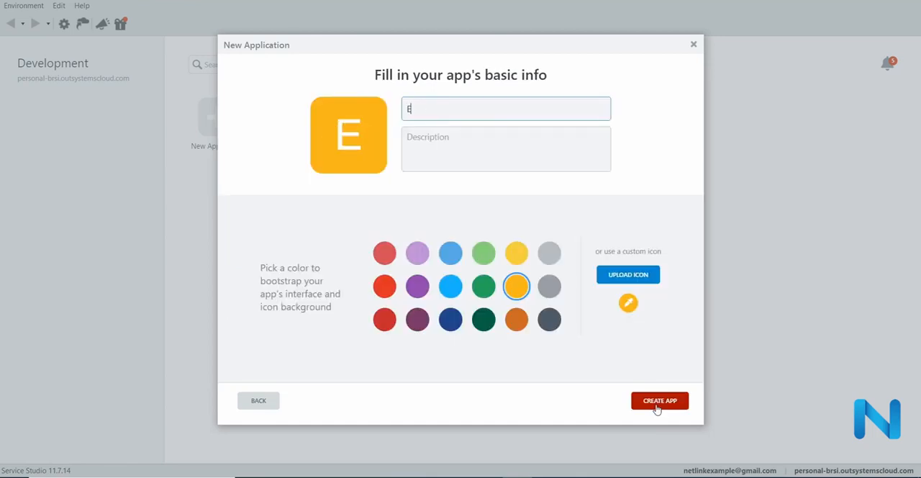
type("xample App")
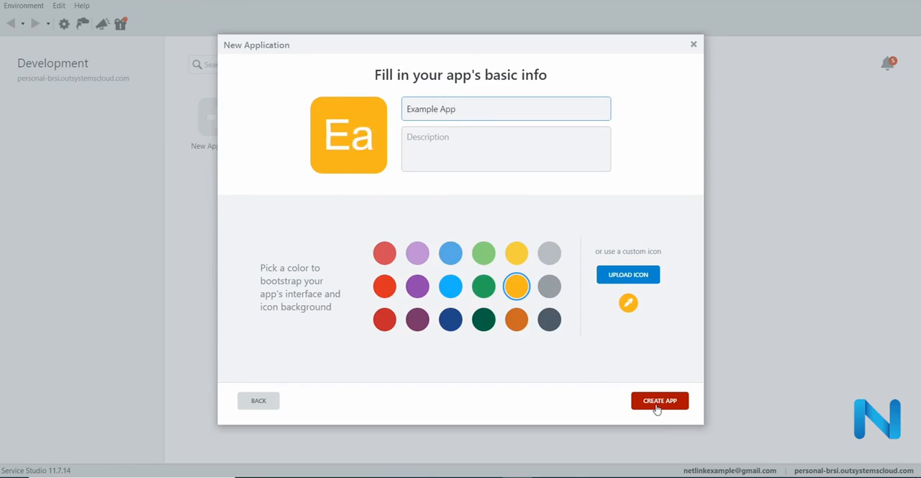
left_click(659, 400)
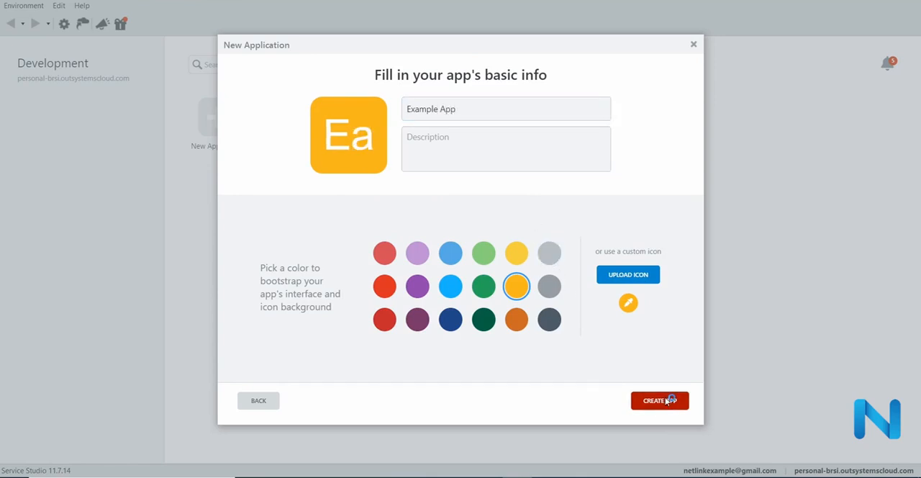
left_click(660, 400)
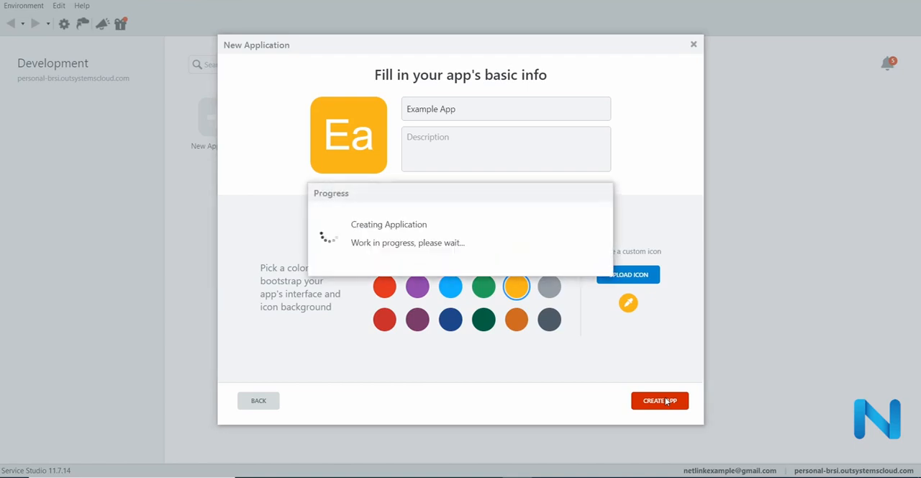
left_click(659, 400)
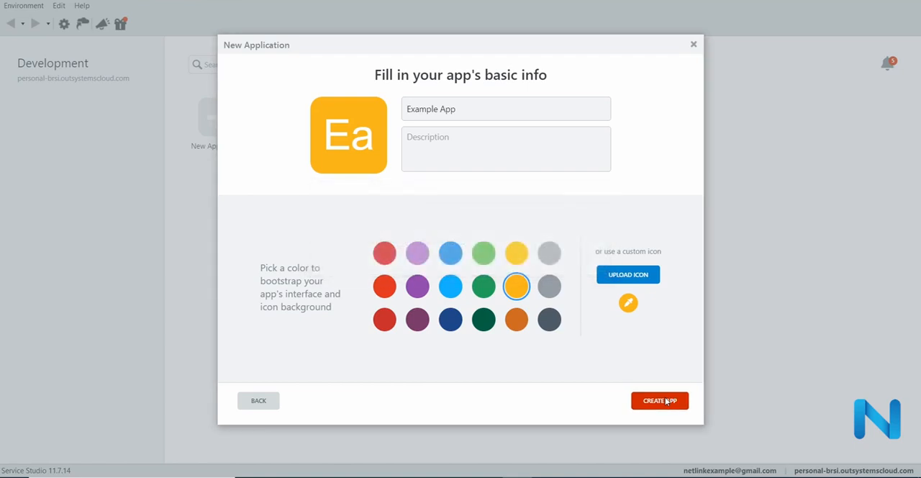
left_click(659, 400)
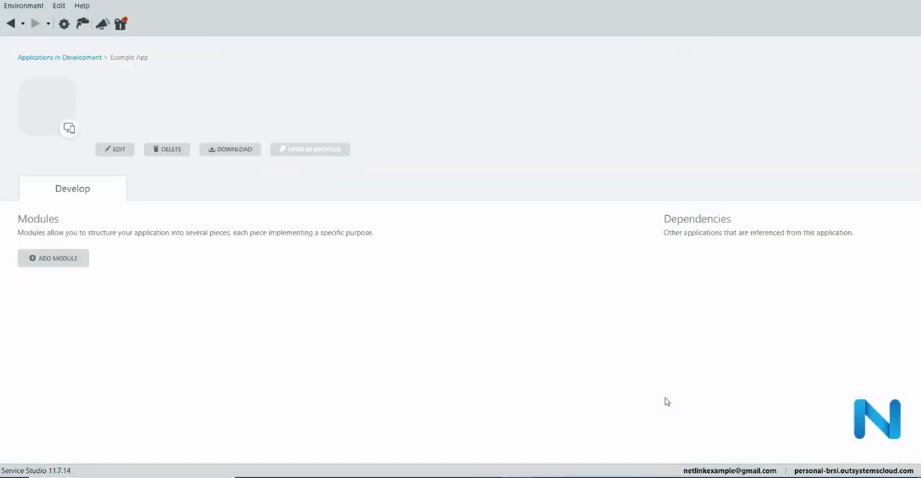
- Create the ExampleApp module as a Reactive Web App and wait for it to open
left_click(53, 258)
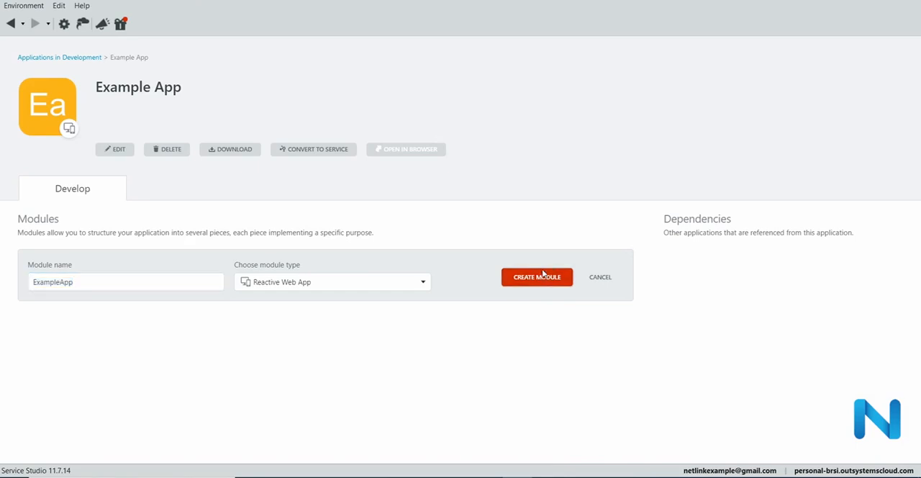
left_click(537, 276)
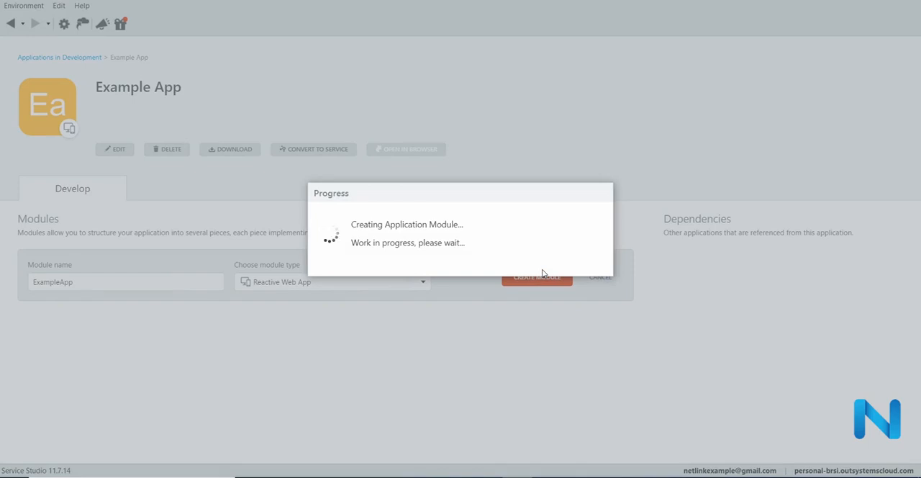
left_click(536, 277)
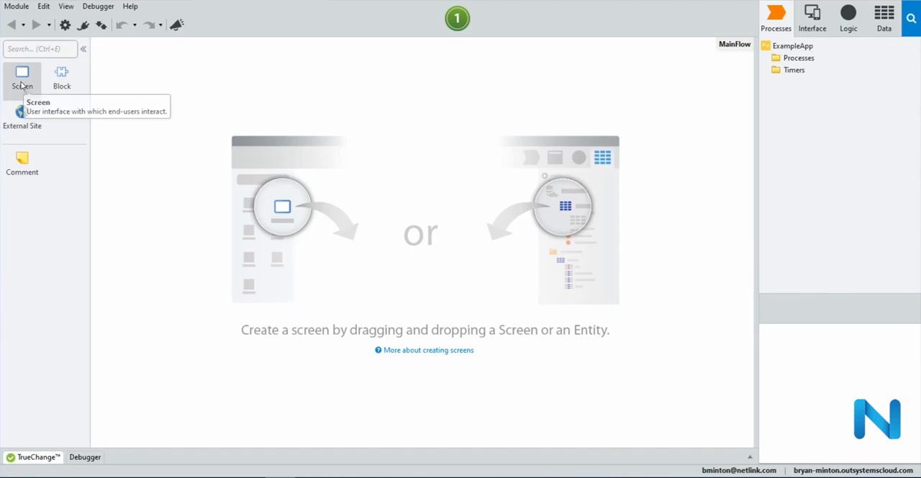
mouse_move(18, 138)
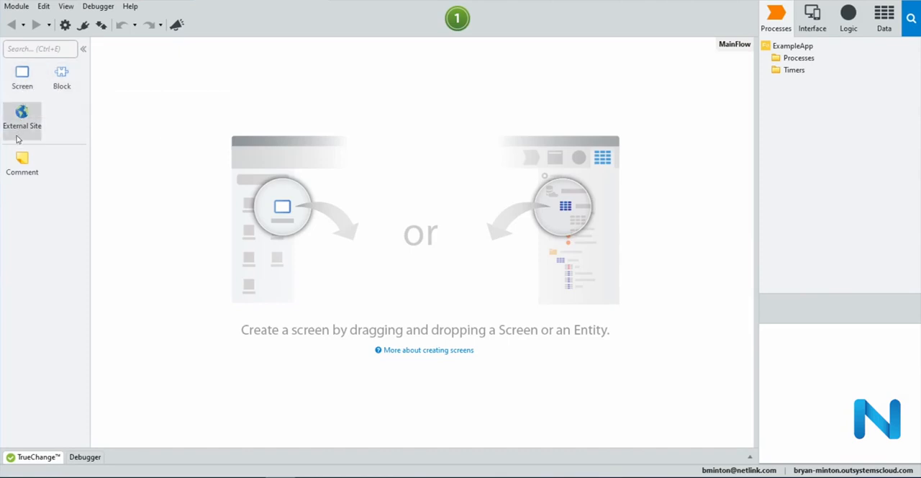
mouse_move(60, 78)
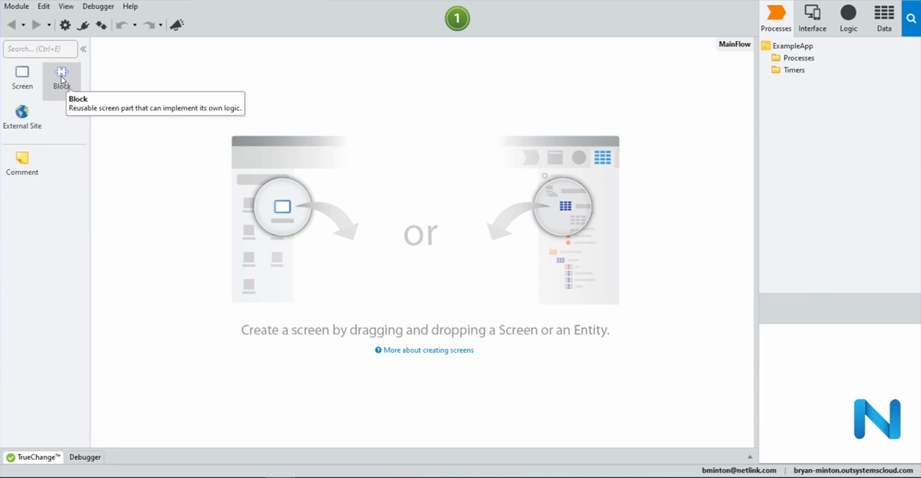
mouse_move(186, 177)
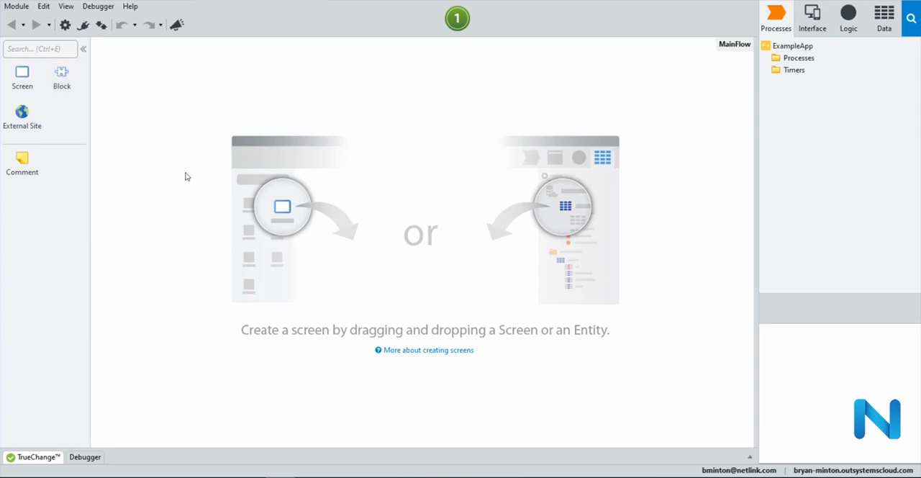
- Browse the module's Processes, Interface, Logic and Data tabs to see its default contents
left_click(791, 46)
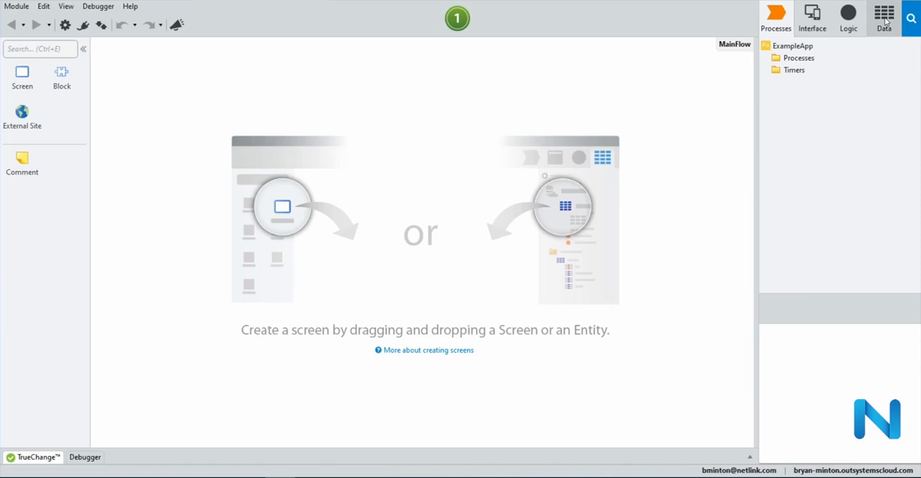
mouse_move(776, 18)
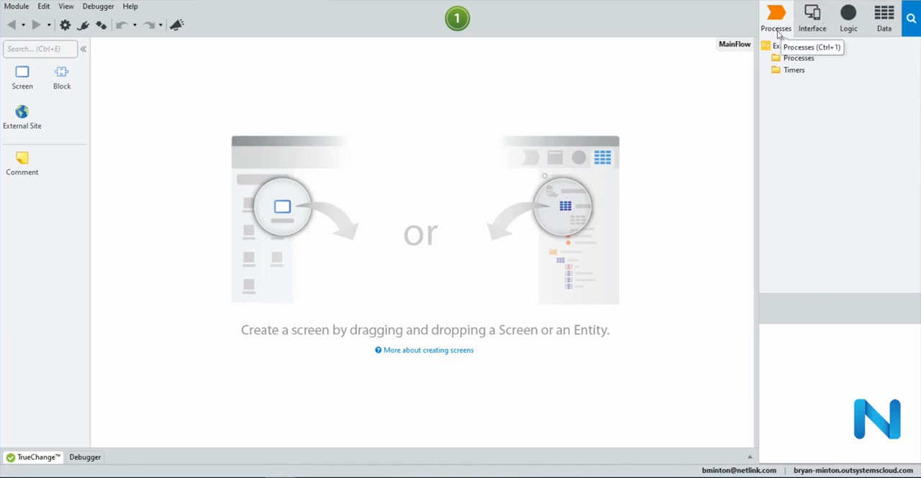
left_click(811, 14)
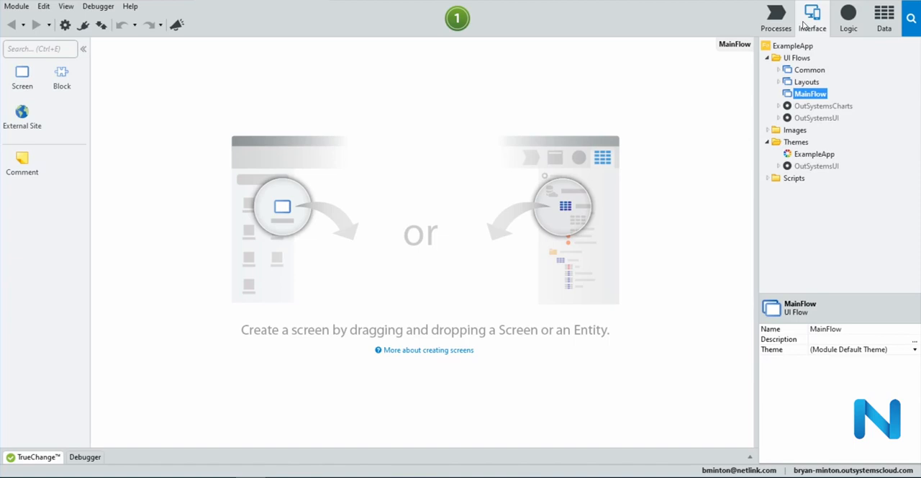
mouse_move(850, 14)
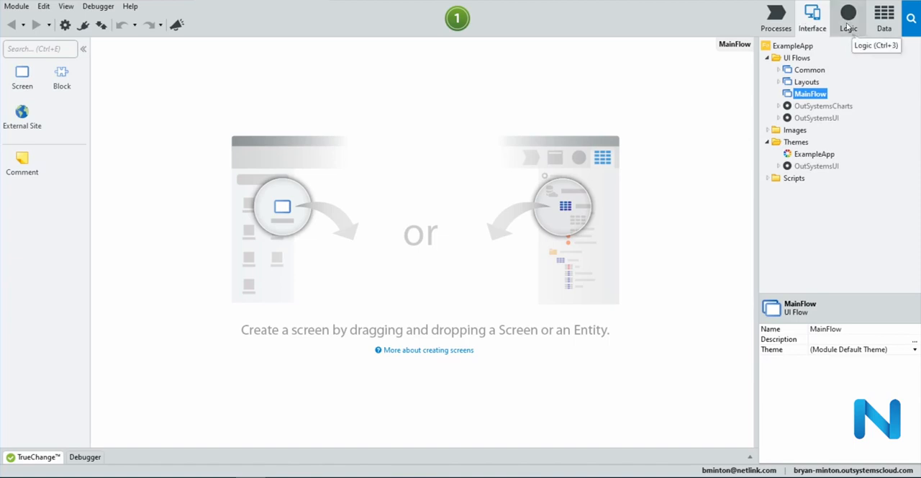
left_click(848, 16)
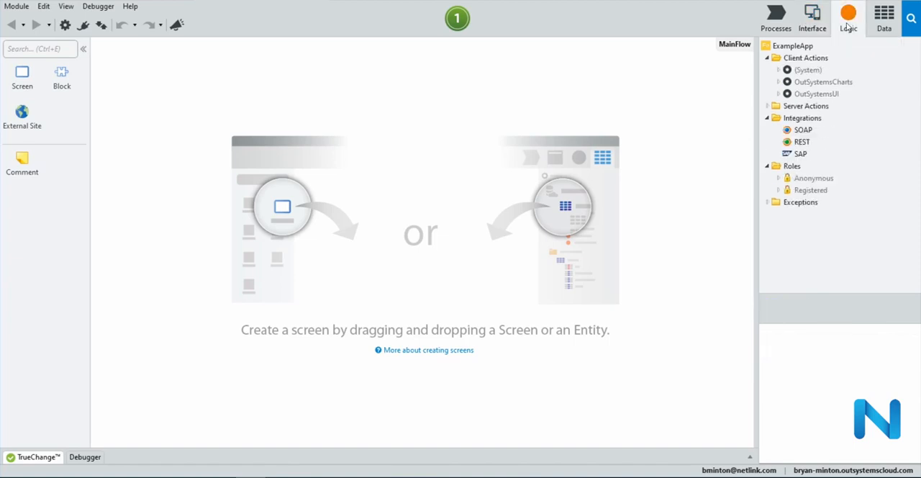
left_click(884, 18)
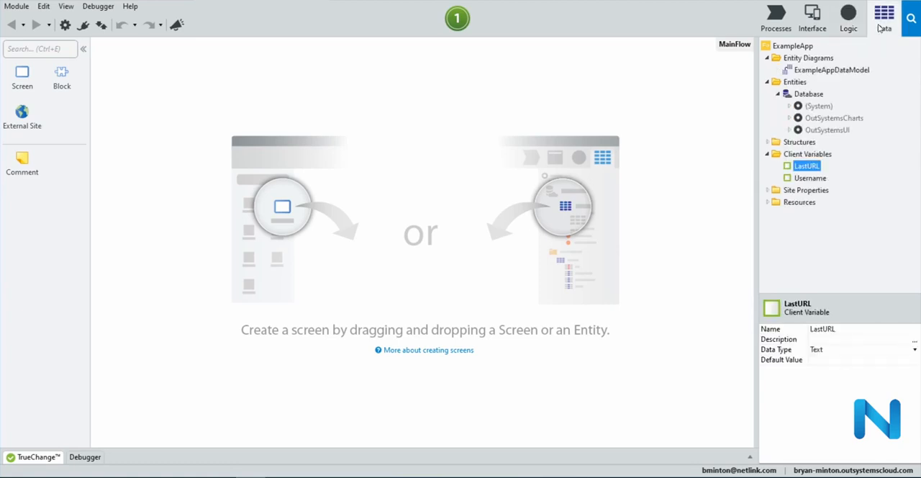
left_click(776, 15)
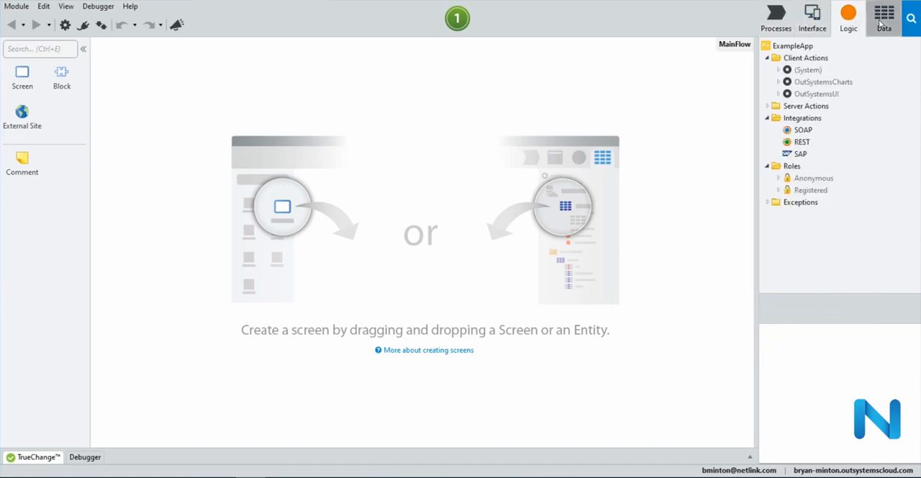
left_click(884, 17)
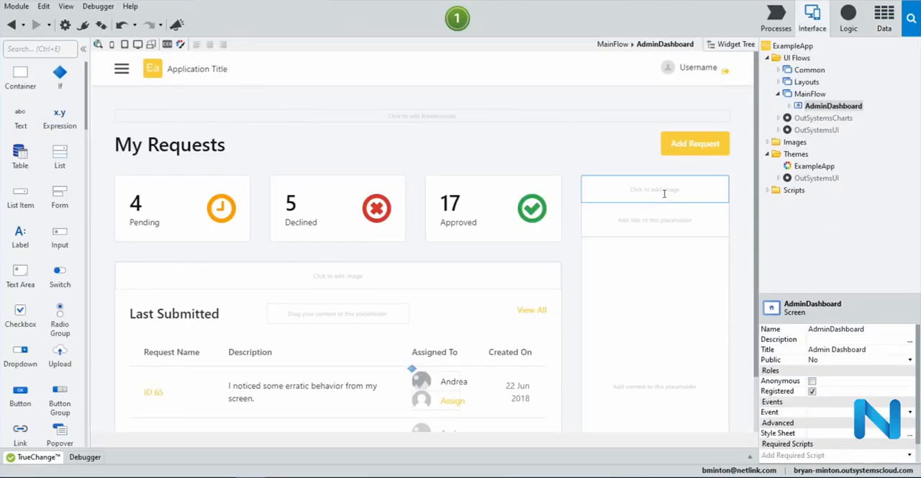
- Select the dashboard's right-hand column and expand its layout, column and card nodes in the Widget Tree
left_click(170, 144)
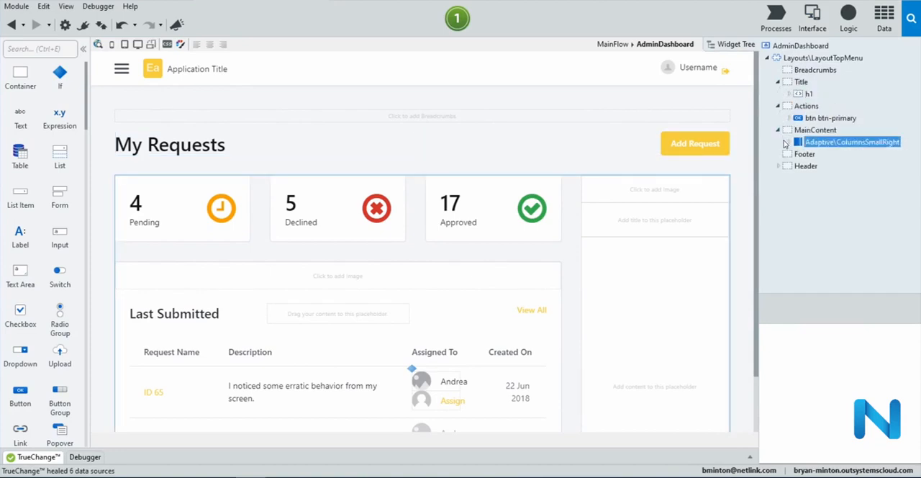
left_click(783, 142)
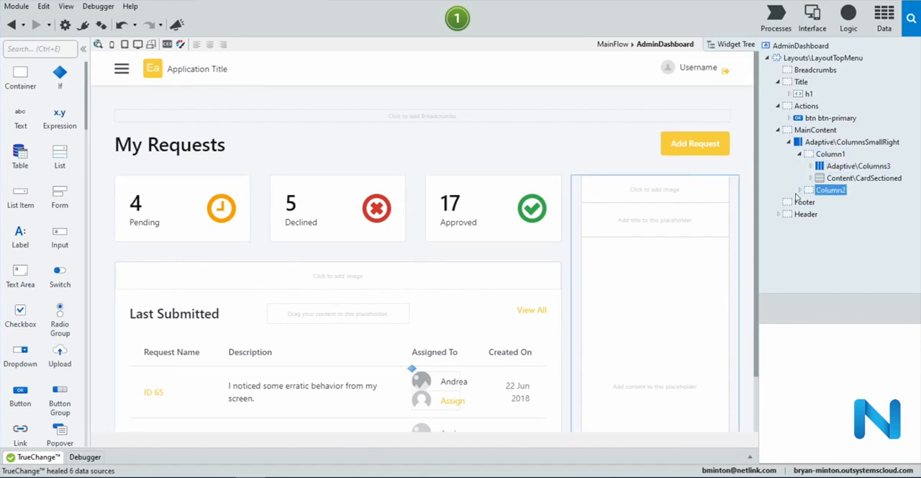
left_click(831, 202)
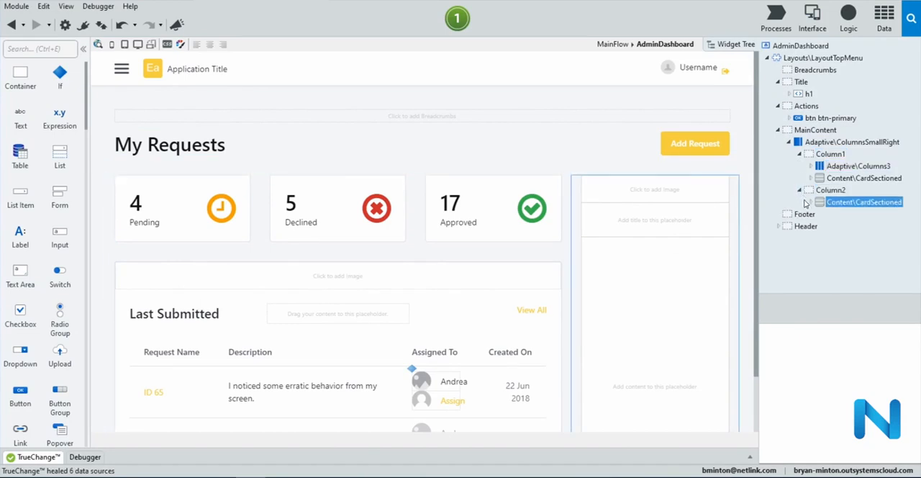
left_click(799, 165)
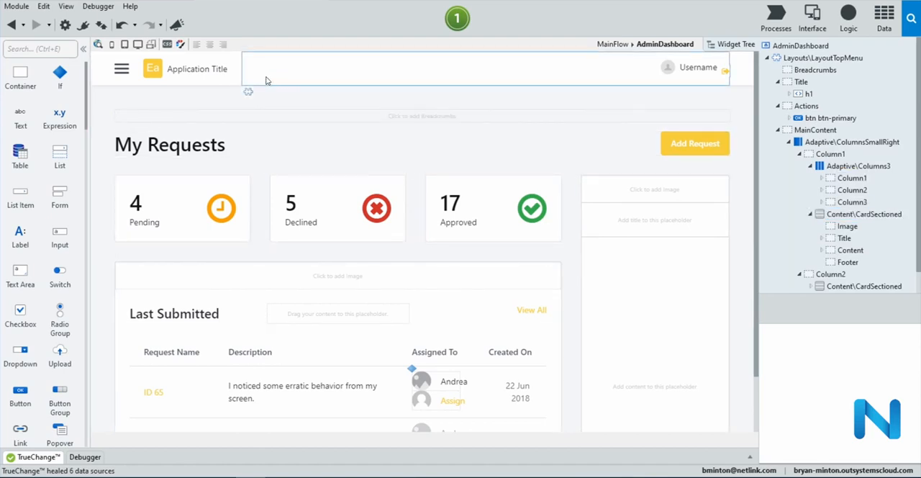
- Remove the right-hand placeholder column and bring up the ExampleApp theme settings
left_click(180, 43)
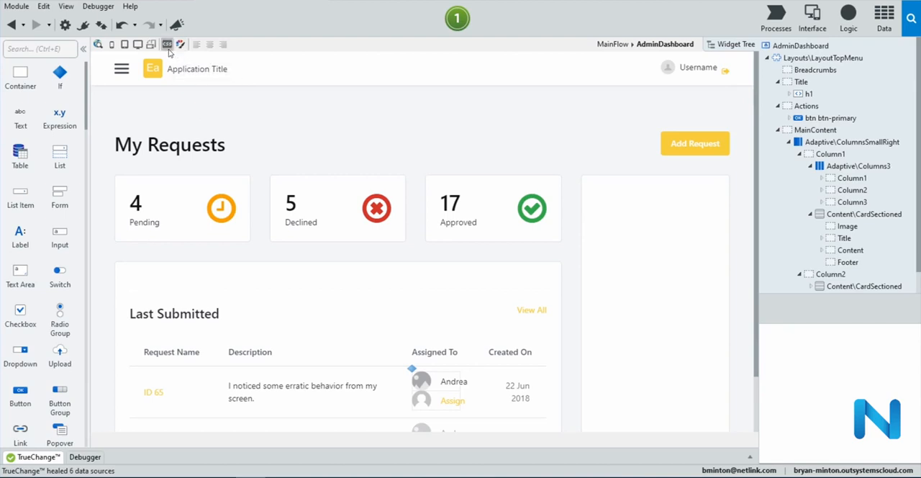
left_click(167, 45)
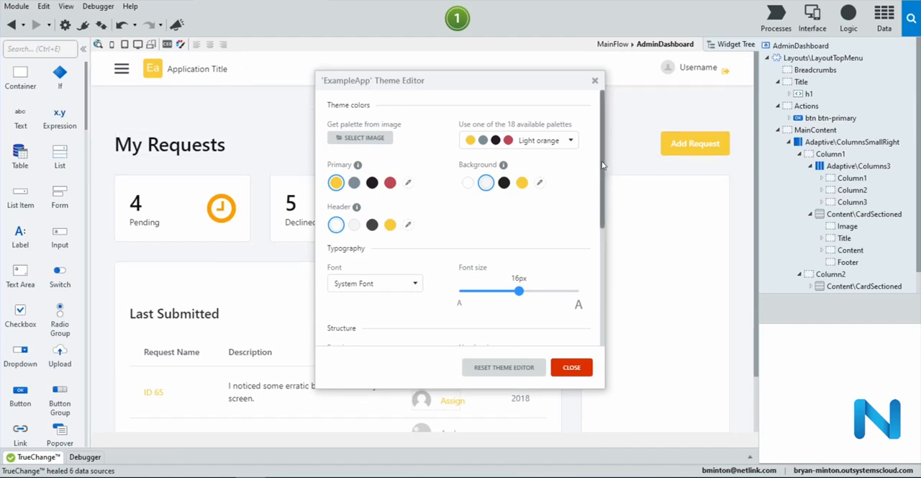
- Scroll through the theme colours and typography, then close the editor unchanged
scroll("down", 3)
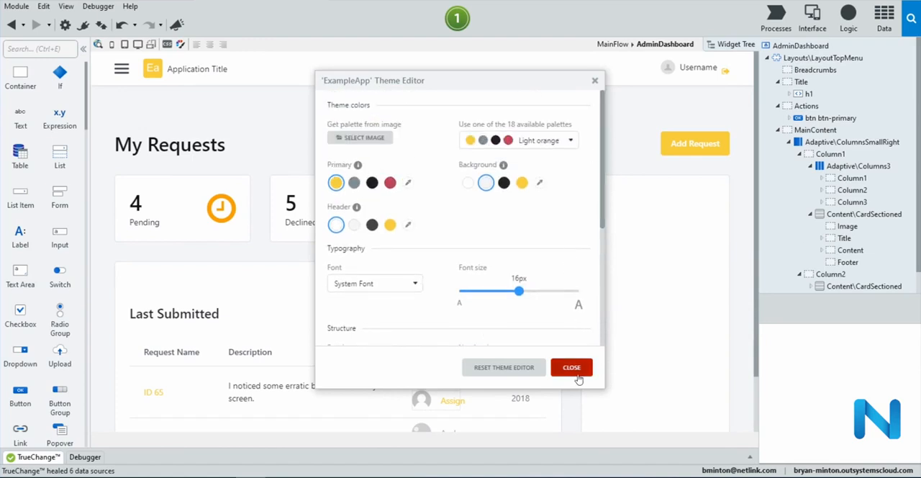
left_click(571, 367)
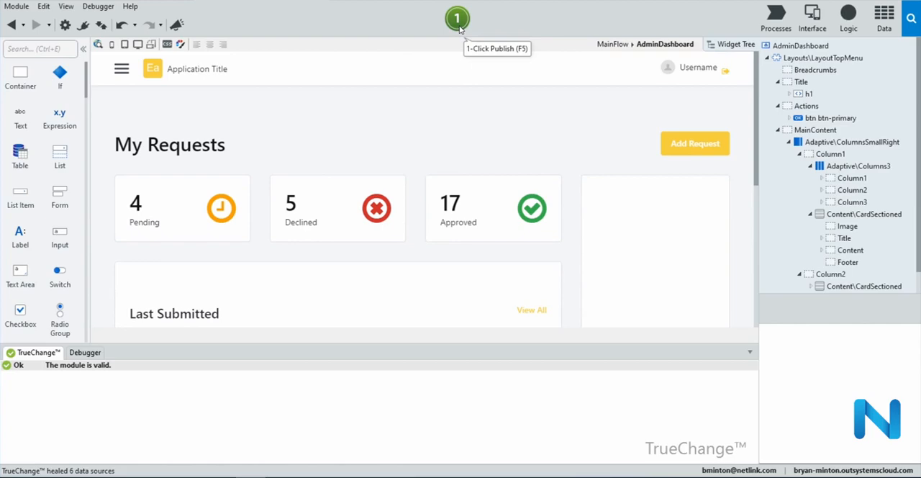
- Run 1-Click Publish to upload a new ExampleApp version to the server
left_click(457, 19)
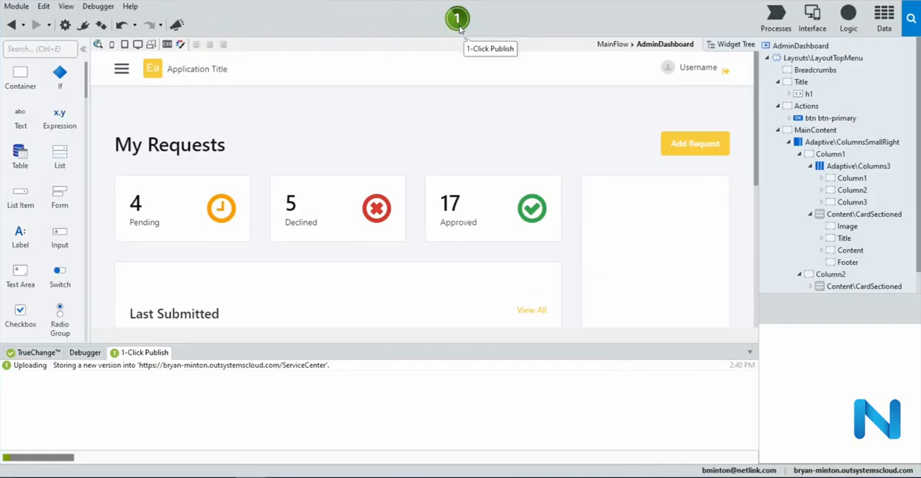